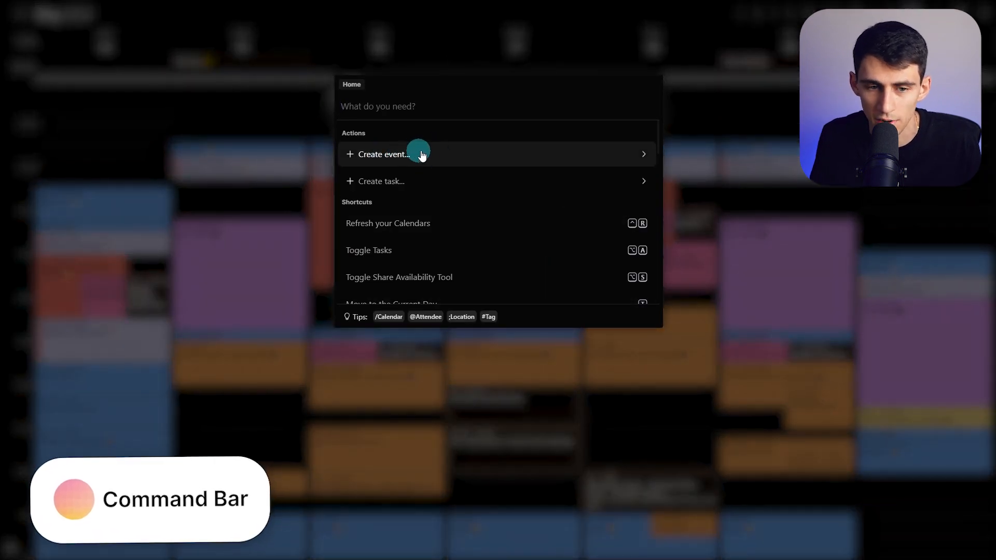
mouse_move(375, 250)
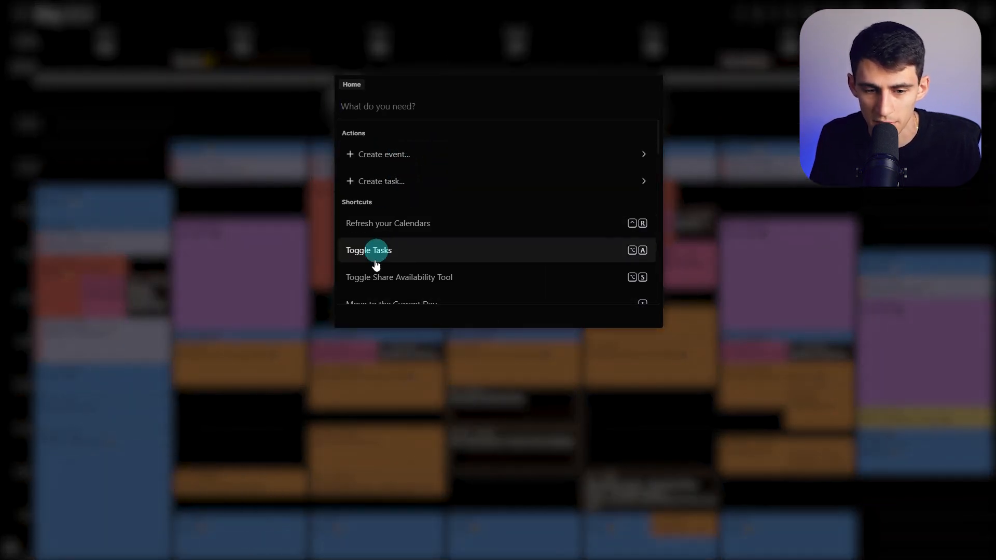
mouse_move(379, 154)
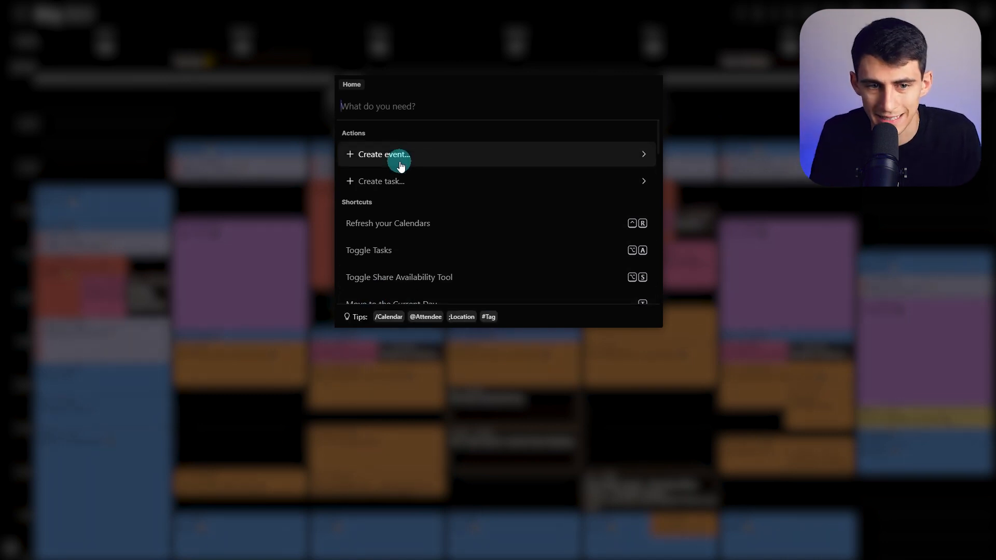
Step: Draft a 'make dinner' event with location Chicago and the Growth tag
type("make dinner")
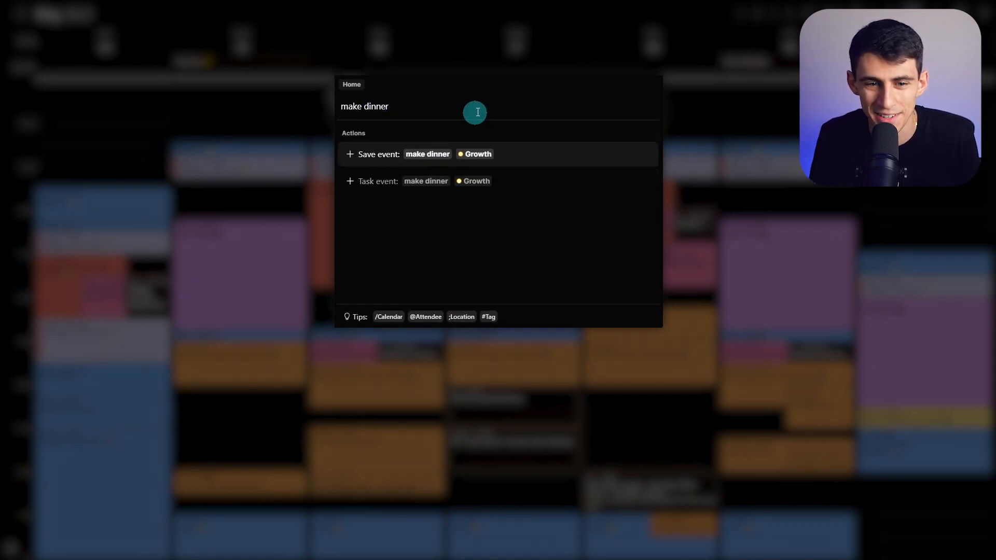
type("@")
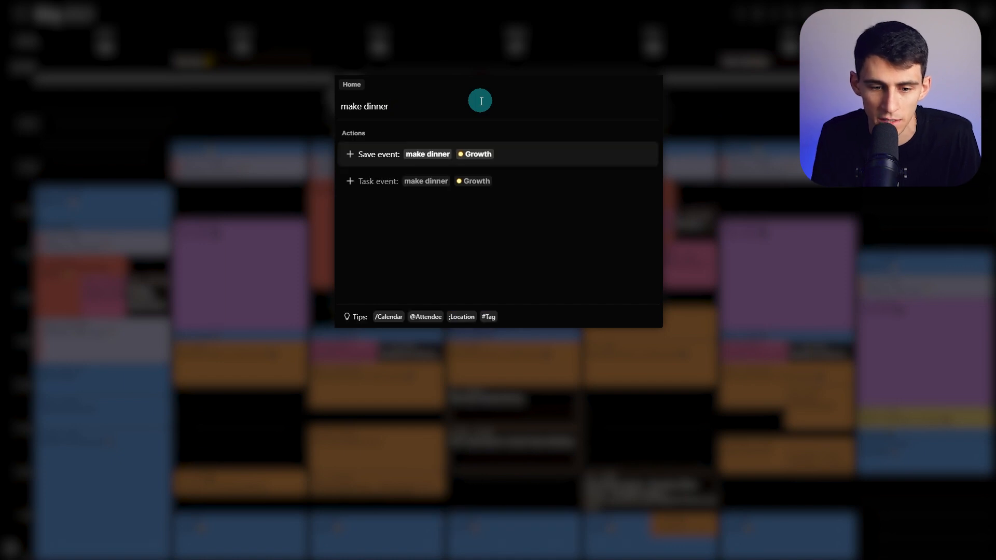
type(";")
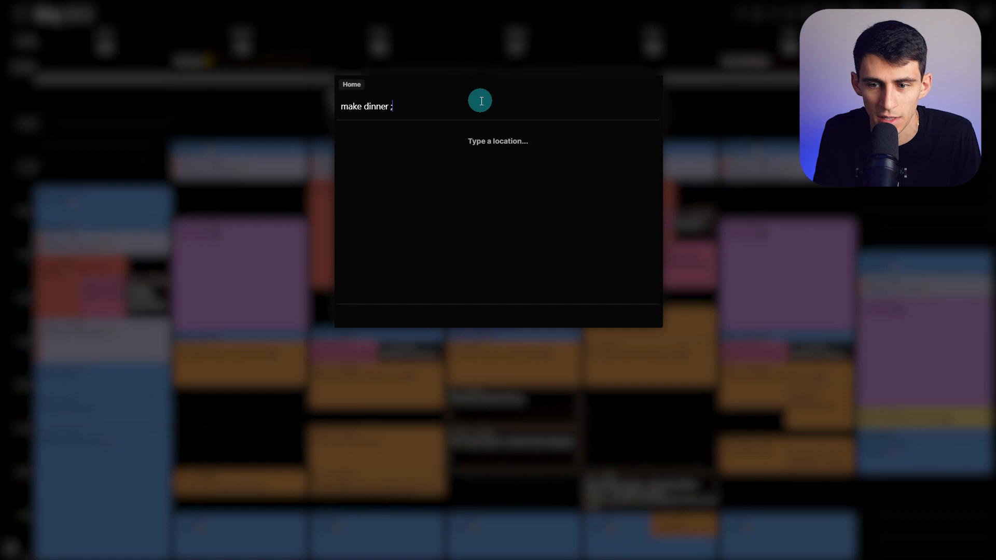
key("Backspace")
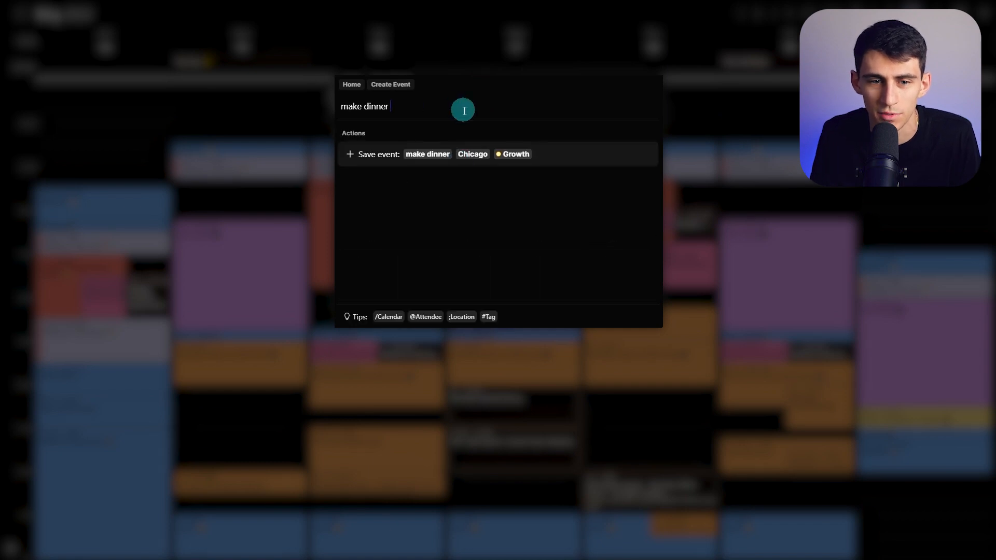
type("#")
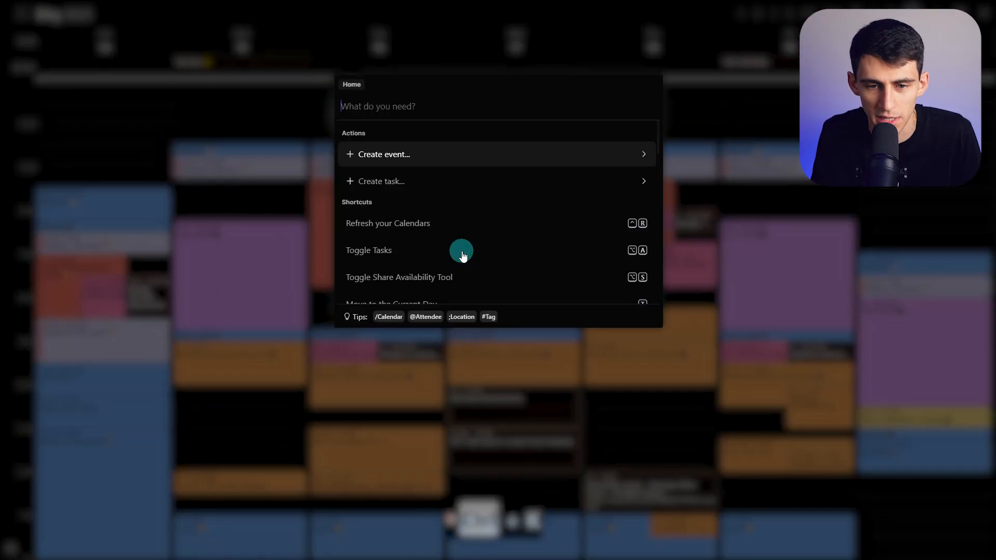
Step: Draft a 'Big social event drive' event and tag it Traveling
type("Big social")
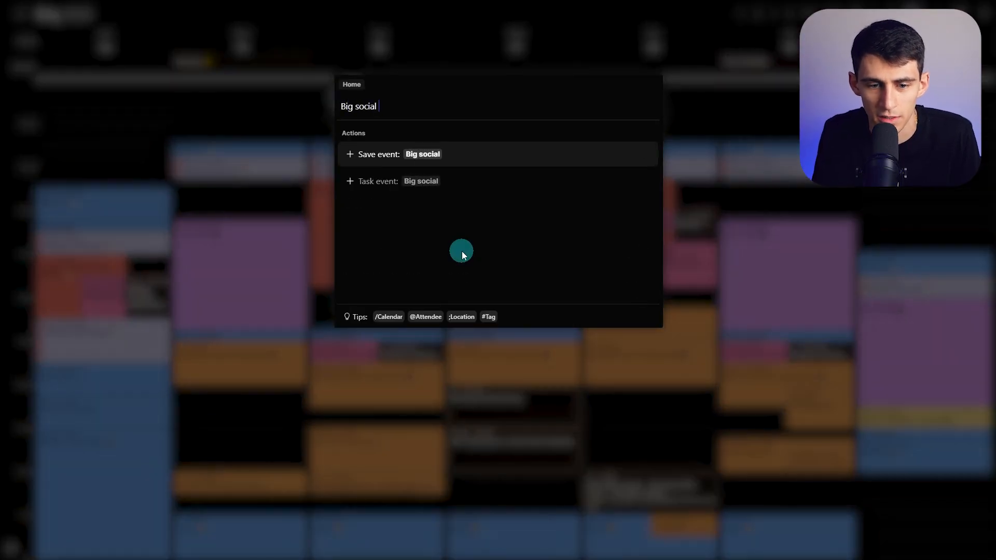
type("event drive #")
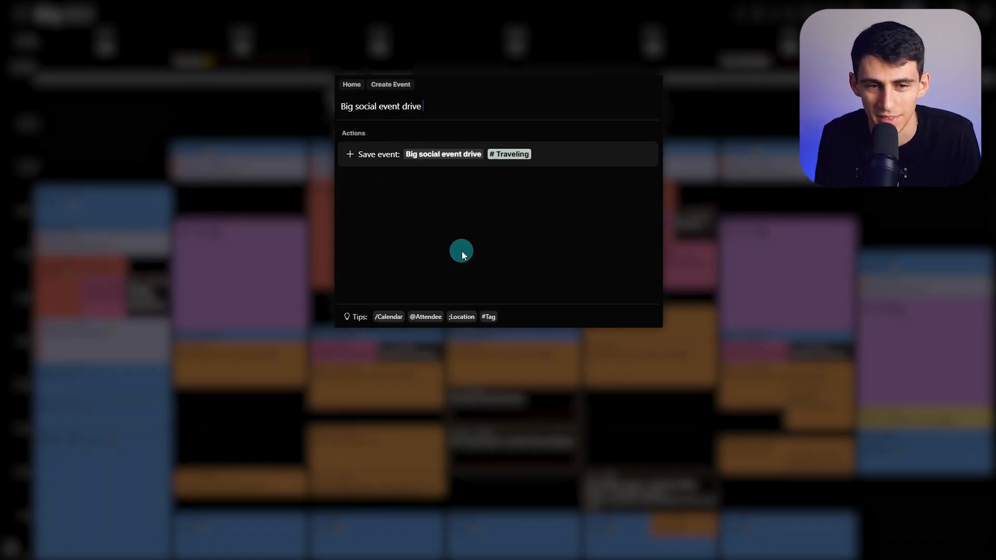
left_click(375, 154)
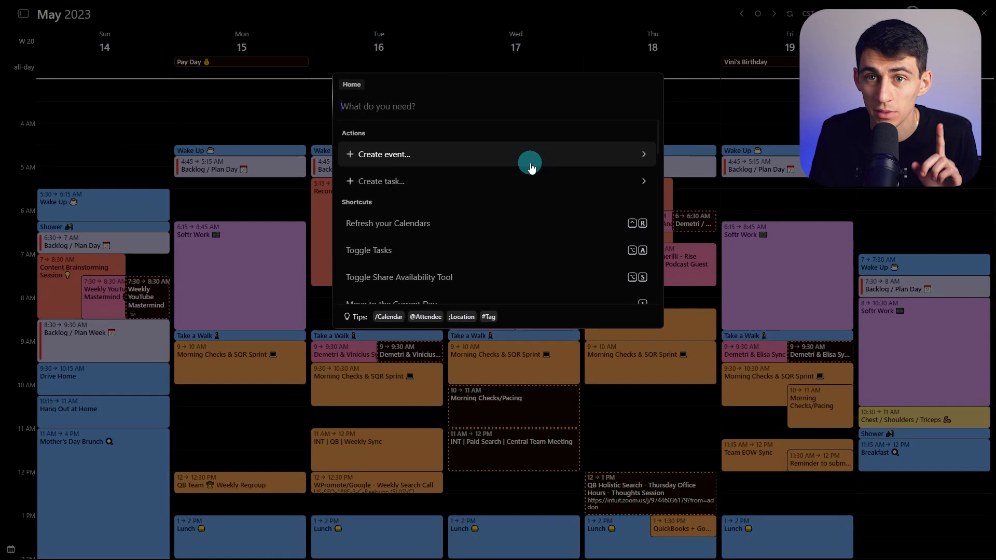
mouse_move(495, 110)
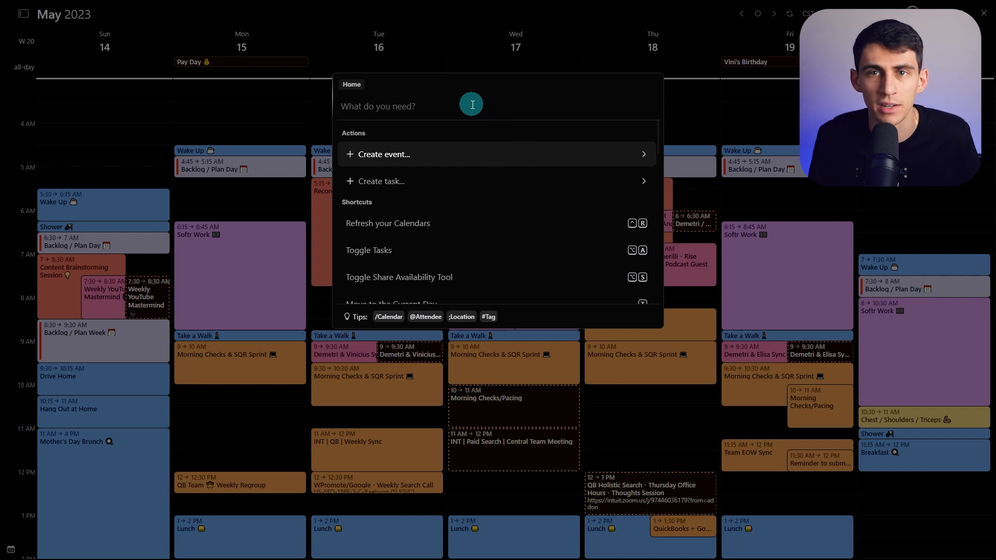
Step: Search Windows for 'todo' and view the Todoist app result
type("todo")
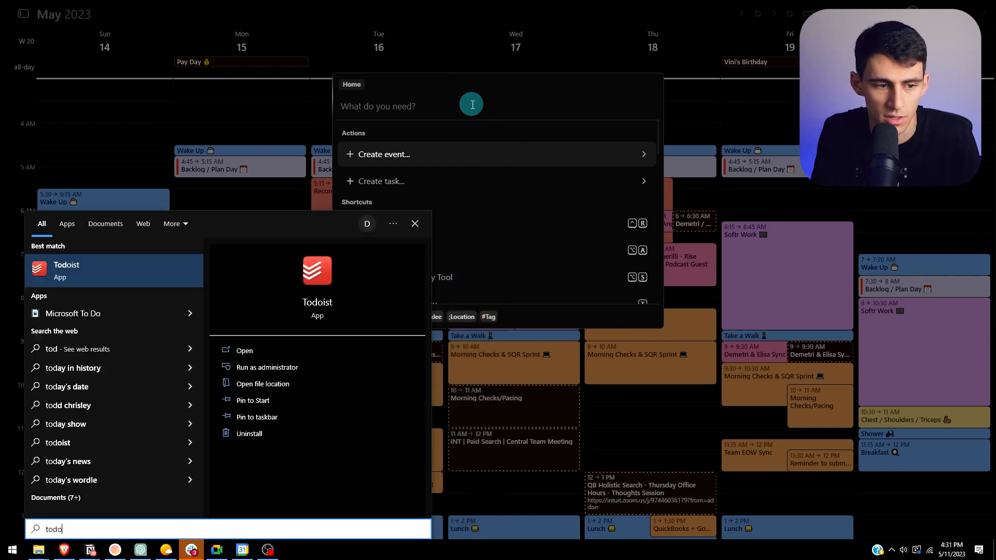
left_click(66, 270)
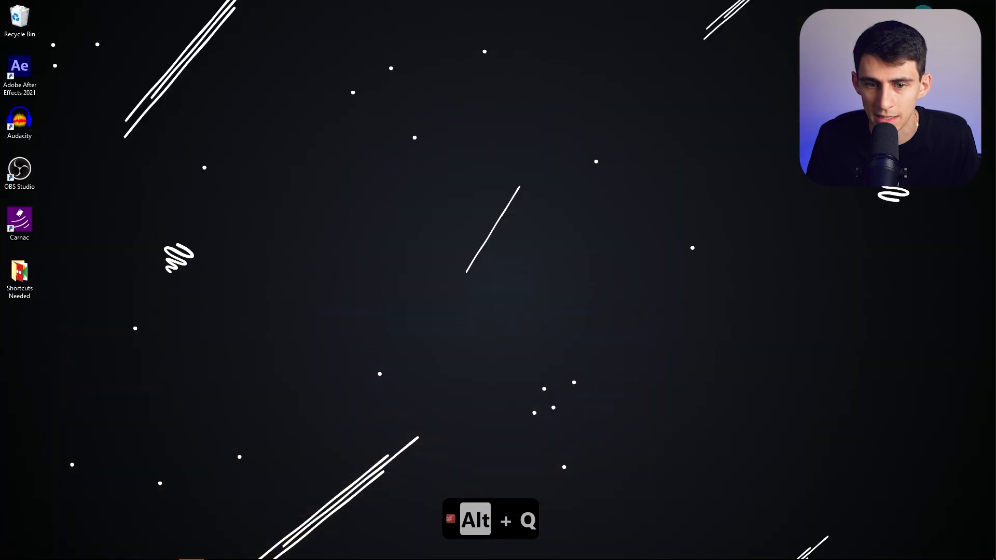
Step: Summon Morgen's Command Bar from the desktop with Alt+Q
key("Alt+q")
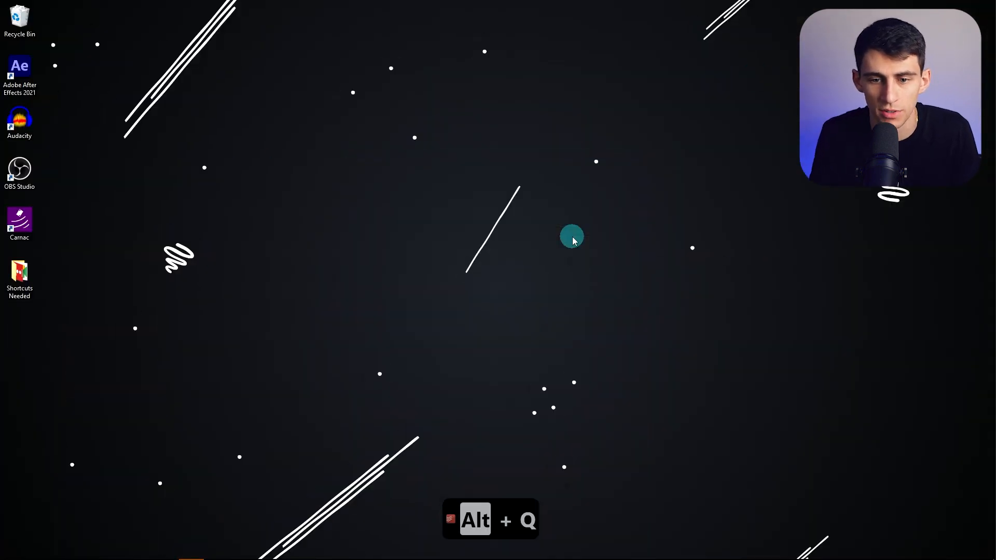
key("alt+q")
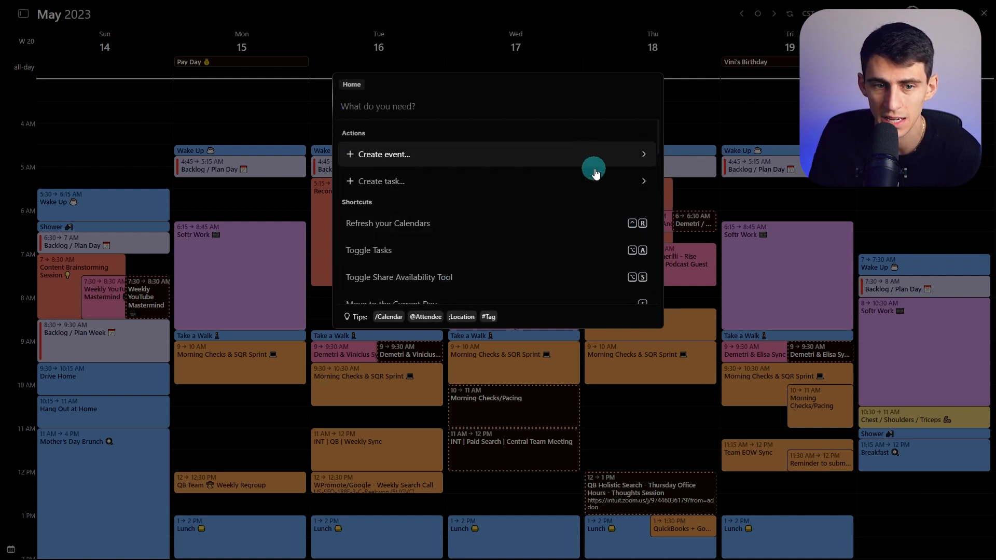
left_click(384, 153)
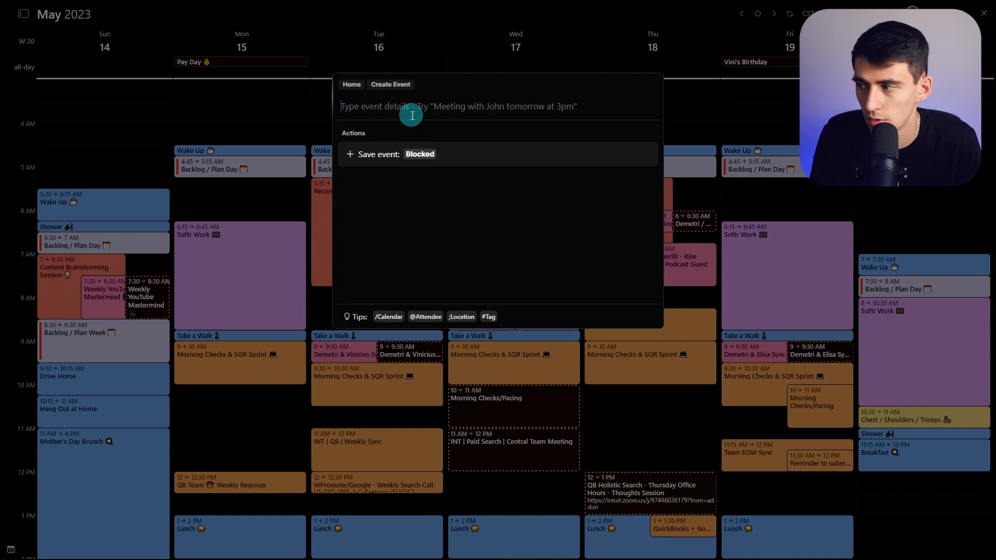
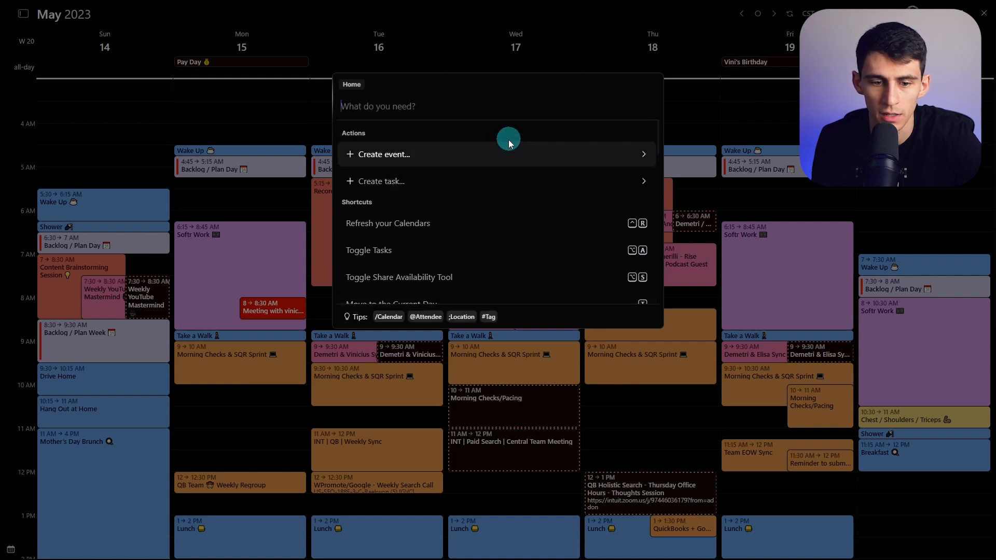
mouse_move(545, 108)
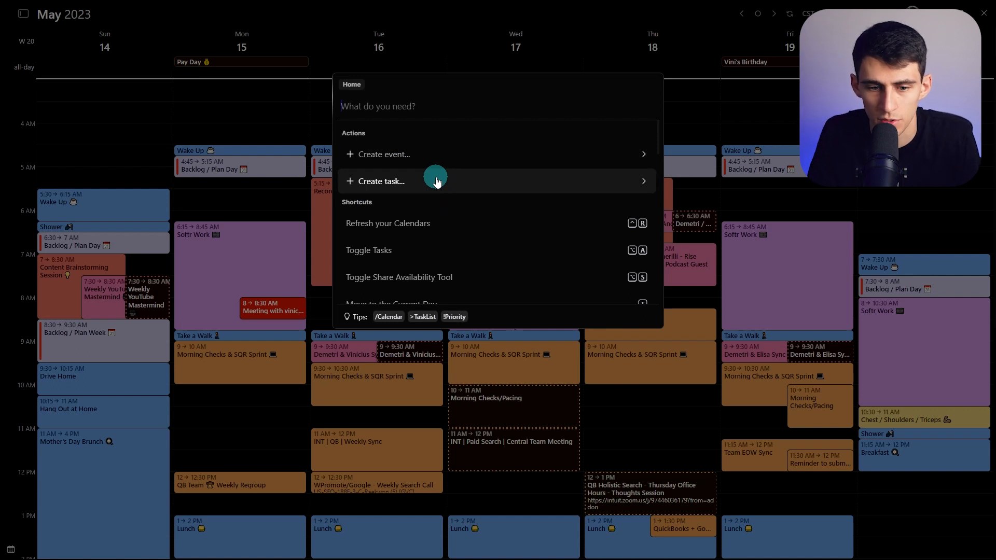
Step: Add a 'take out the trash' task with high priority and show the task lists
type("take out the trash !")
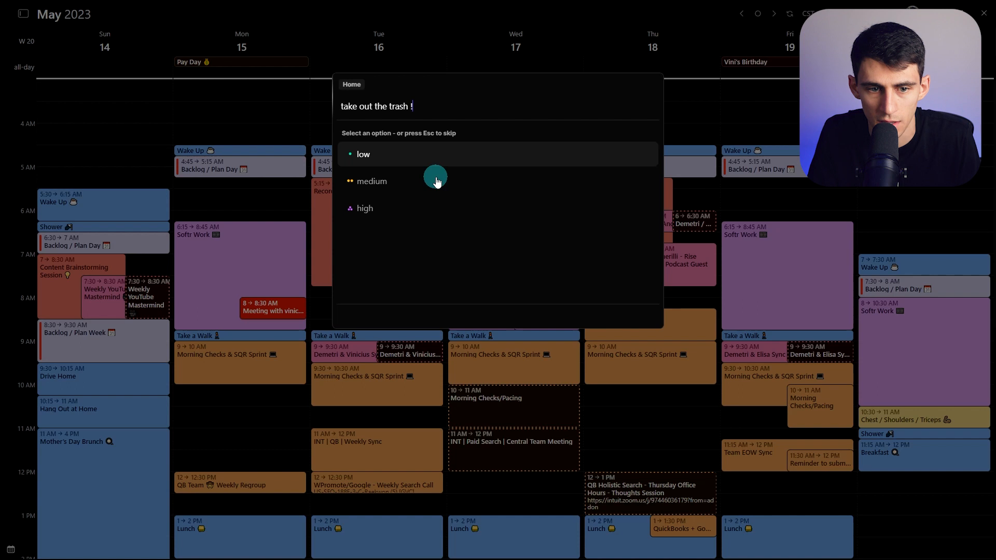
type("high")
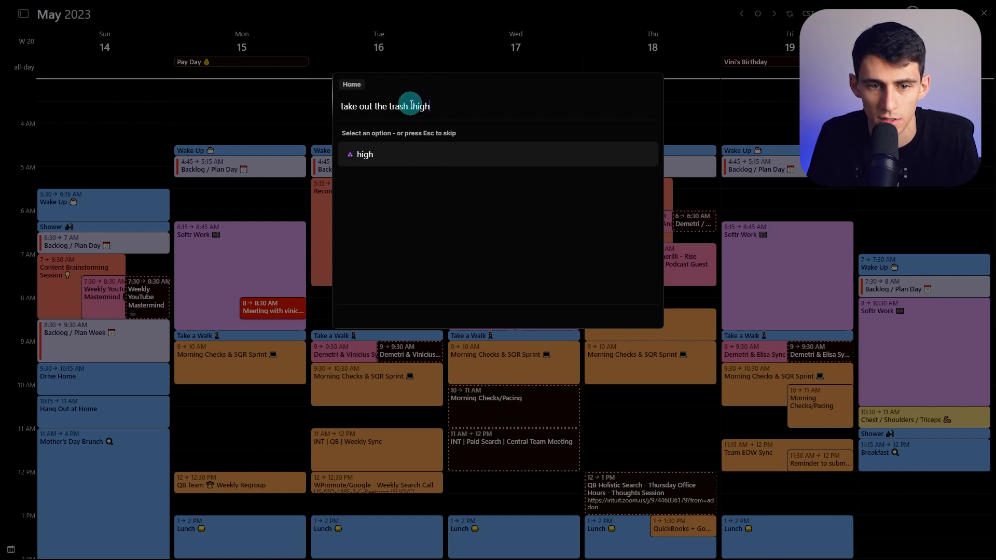
type("!")
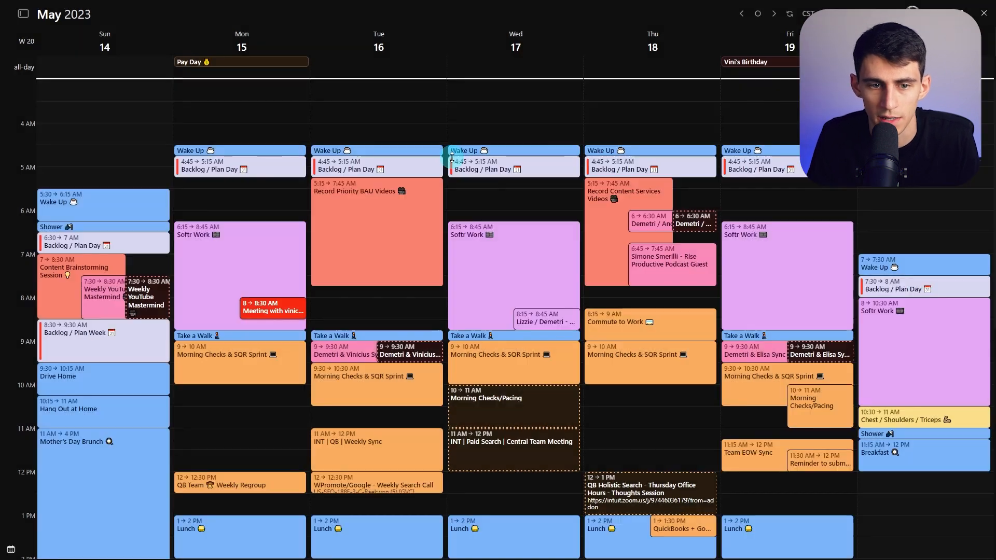
left_click(24, 13)
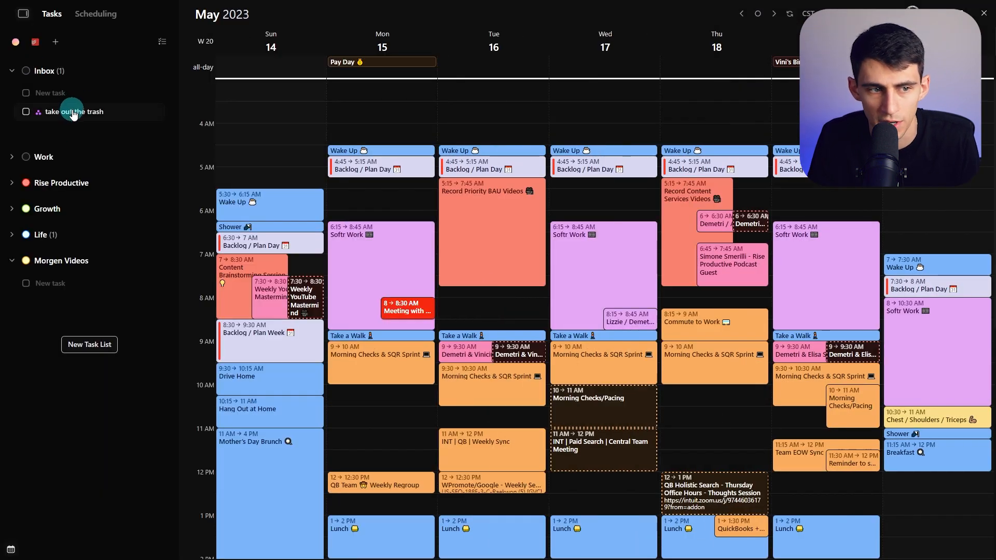
Step: Create a high-priority 'take out the trash' task in the Growth list
key("Ctrl+K")
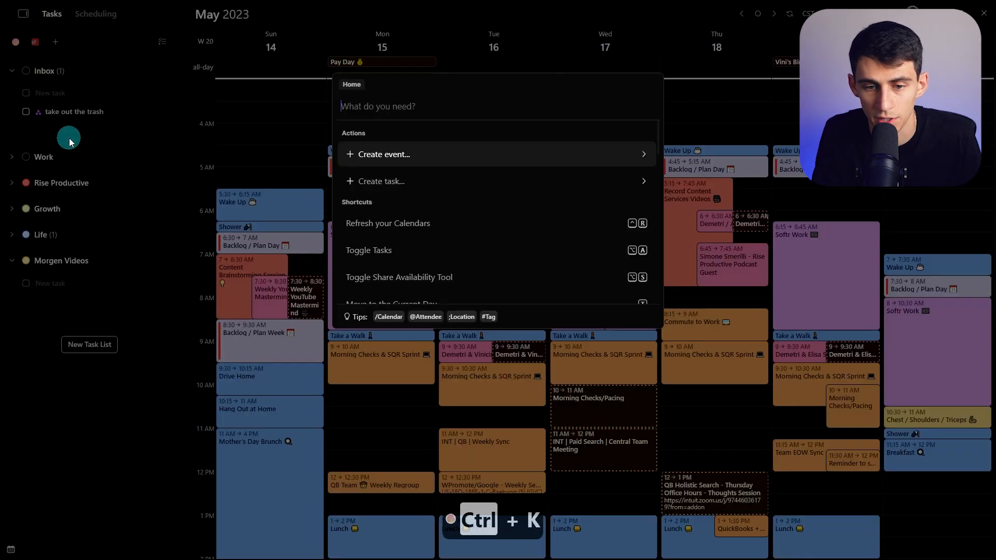
type("take out the trash")
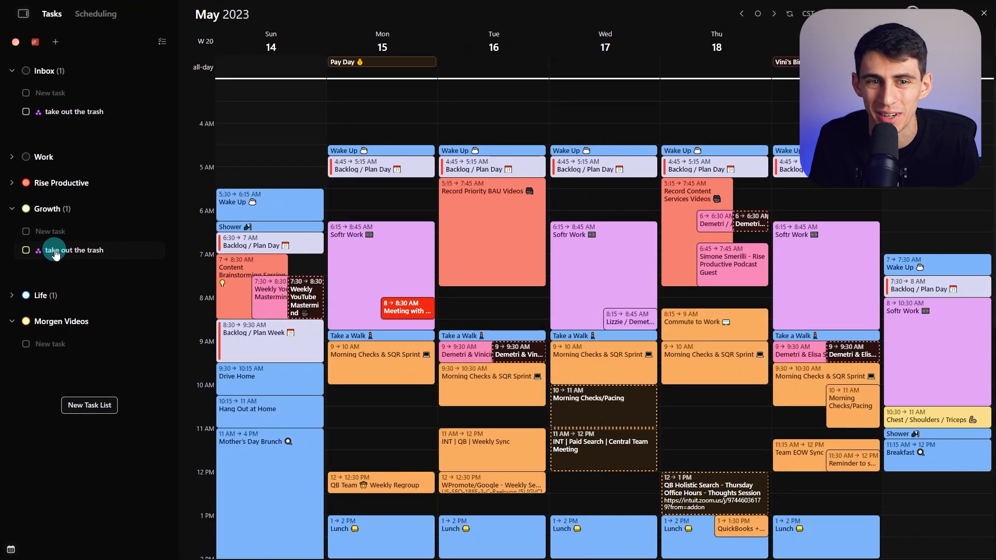
mouse_move(58, 264)
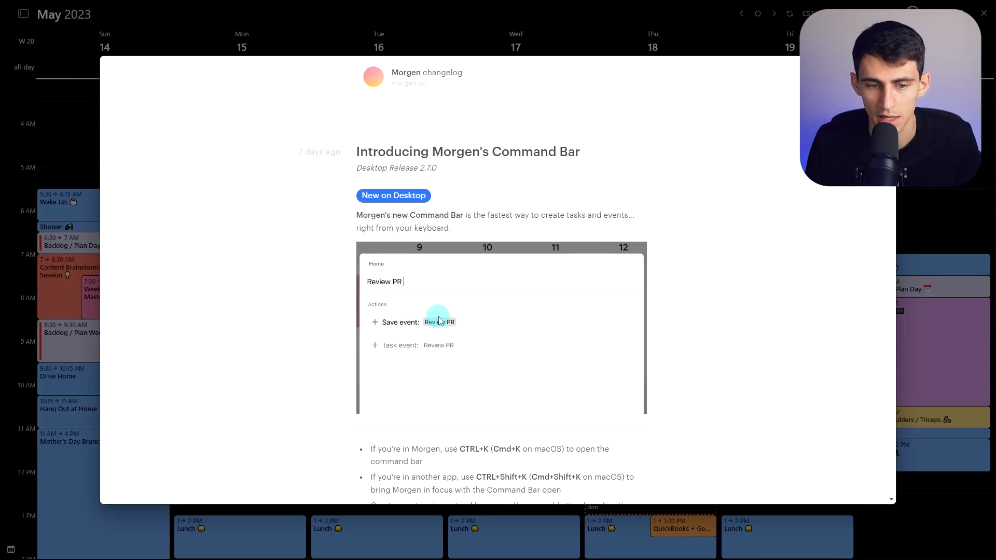
Step: Type 'today 2pm 2h' and scroll through the Command Bar changelog notes
type("today 2pm 2h")
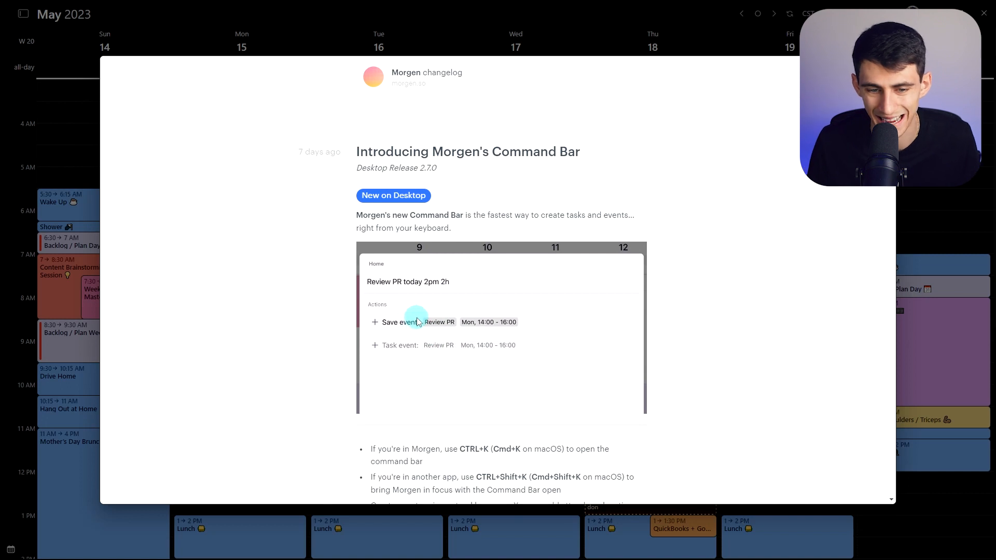
scroll("down", 3)
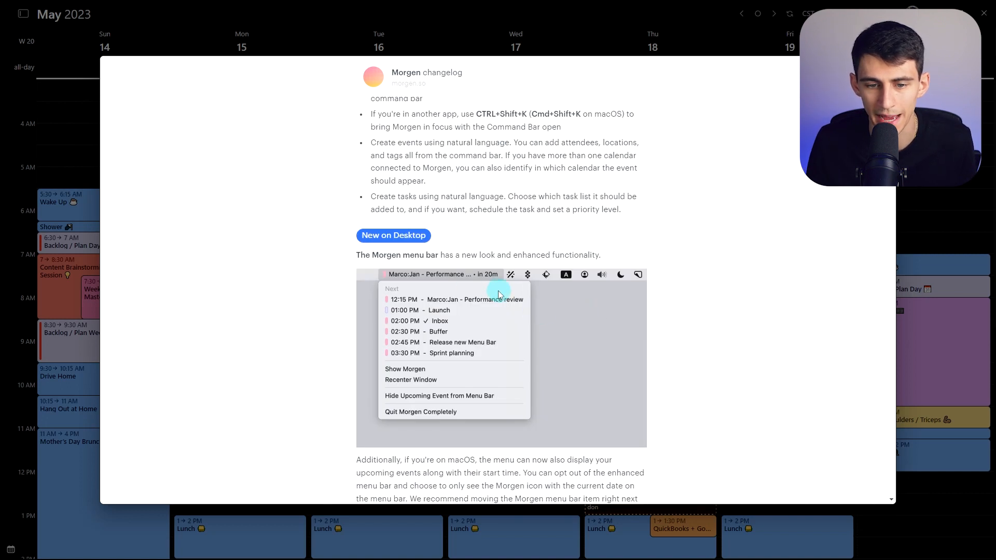